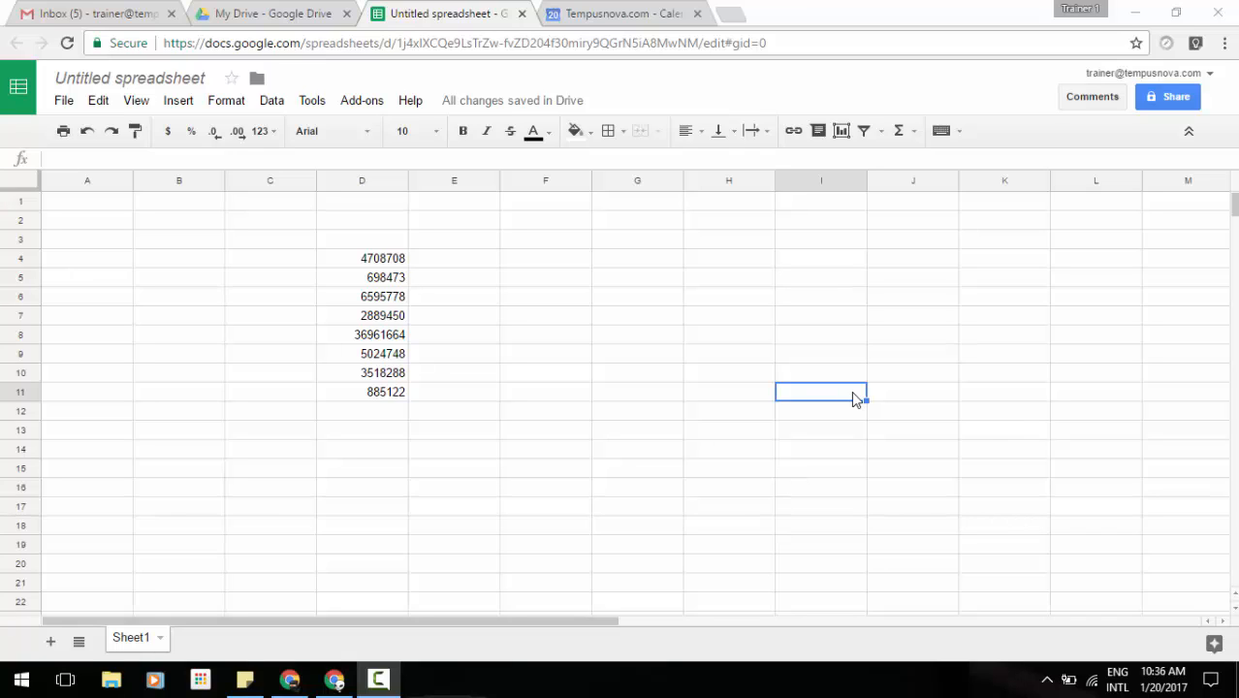
pyautogui.moveTo(393, 318)
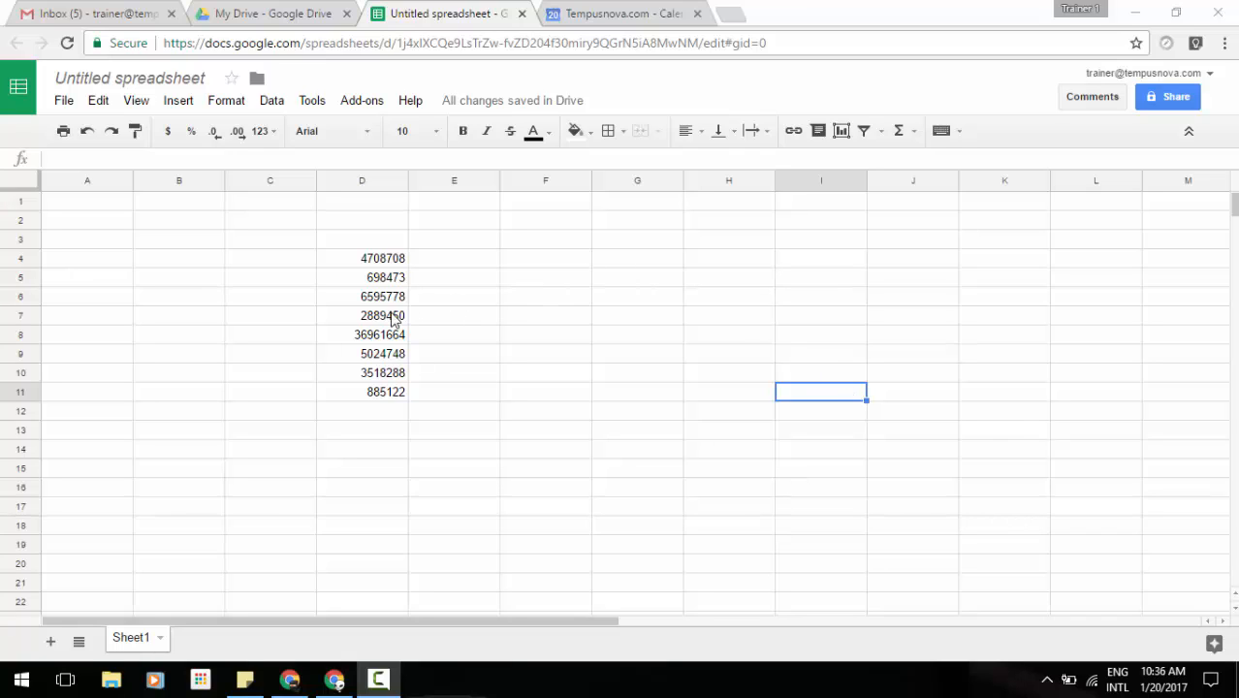
# - Select cell D7 holding 2889450
pyautogui.click(384, 315)
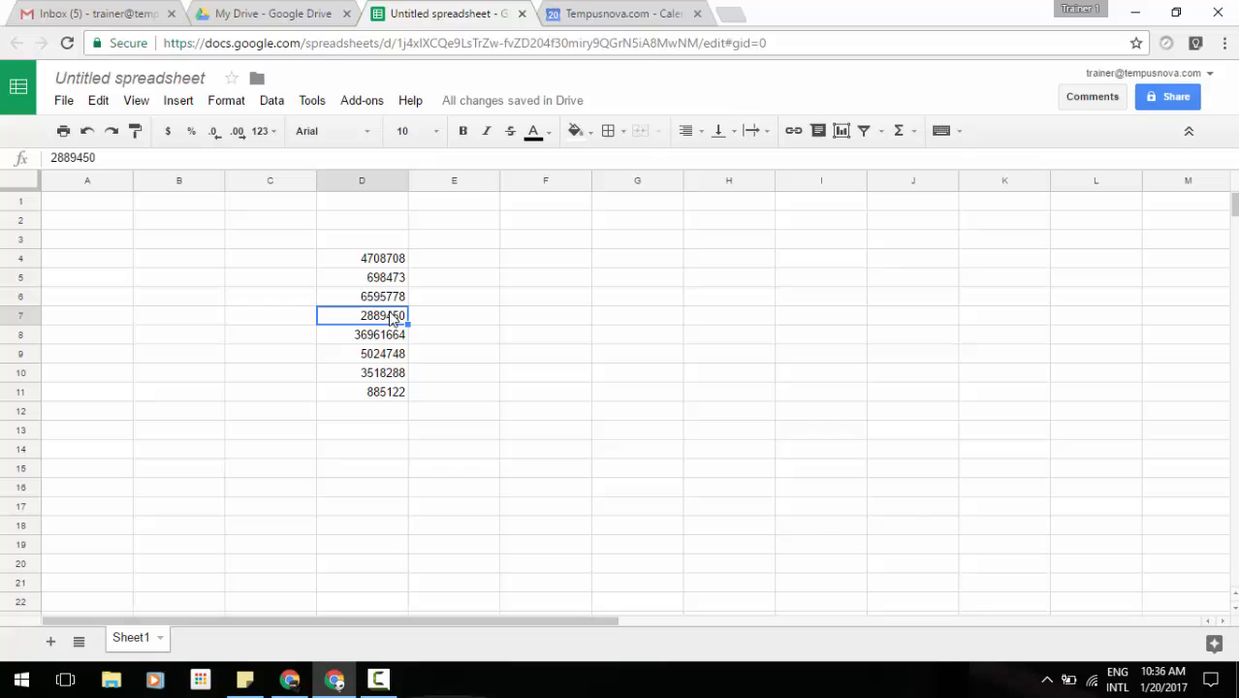
# - Insert a blank cell at D7, shifting 2889450 right into E7
pyautogui.click(177, 100)
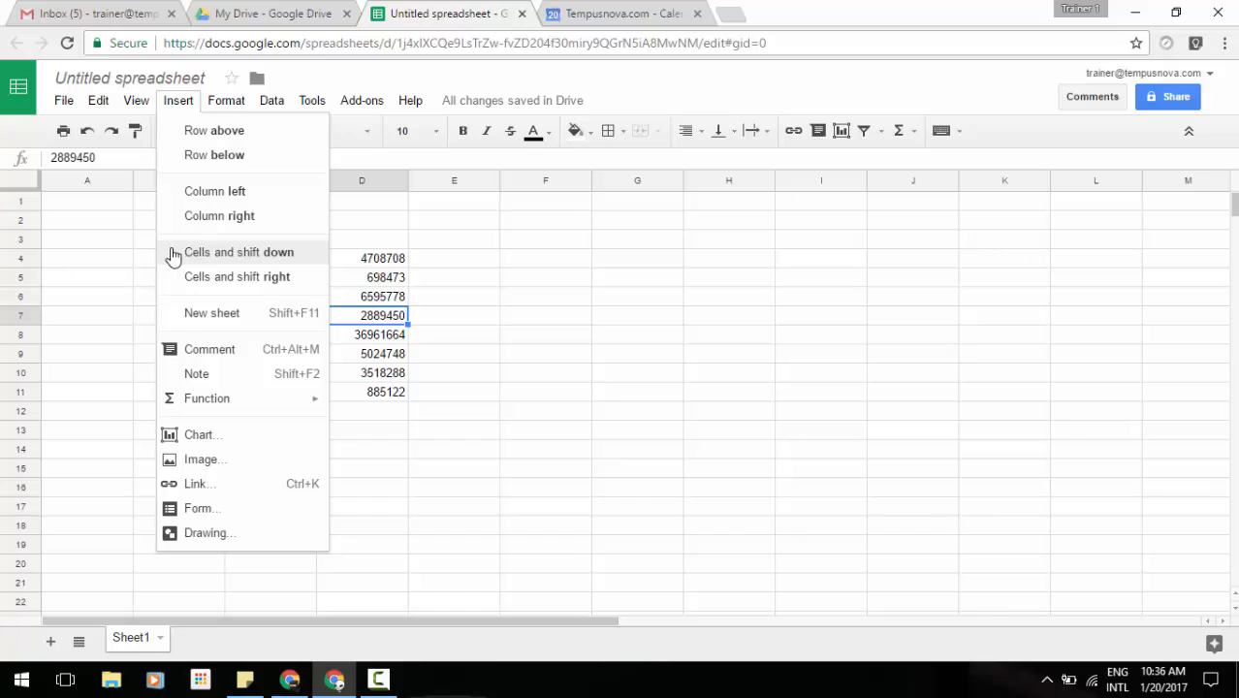
pyautogui.moveTo(174, 276)
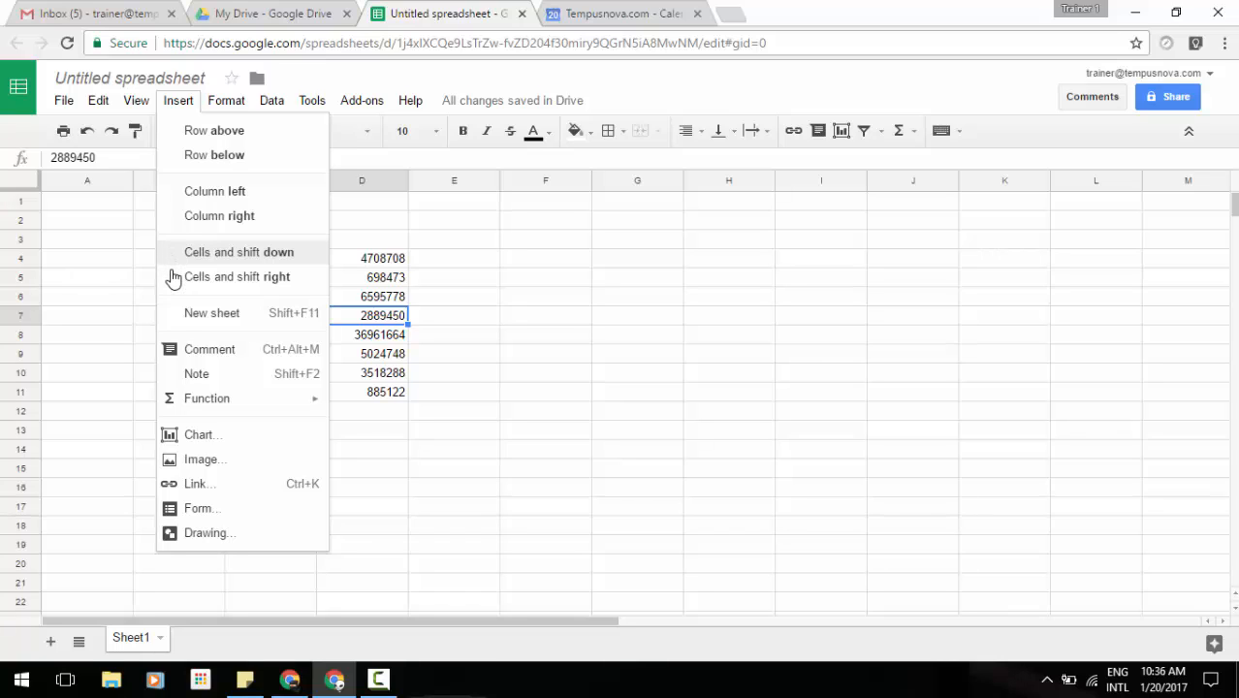
pyautogui.moveTo(237, 277)
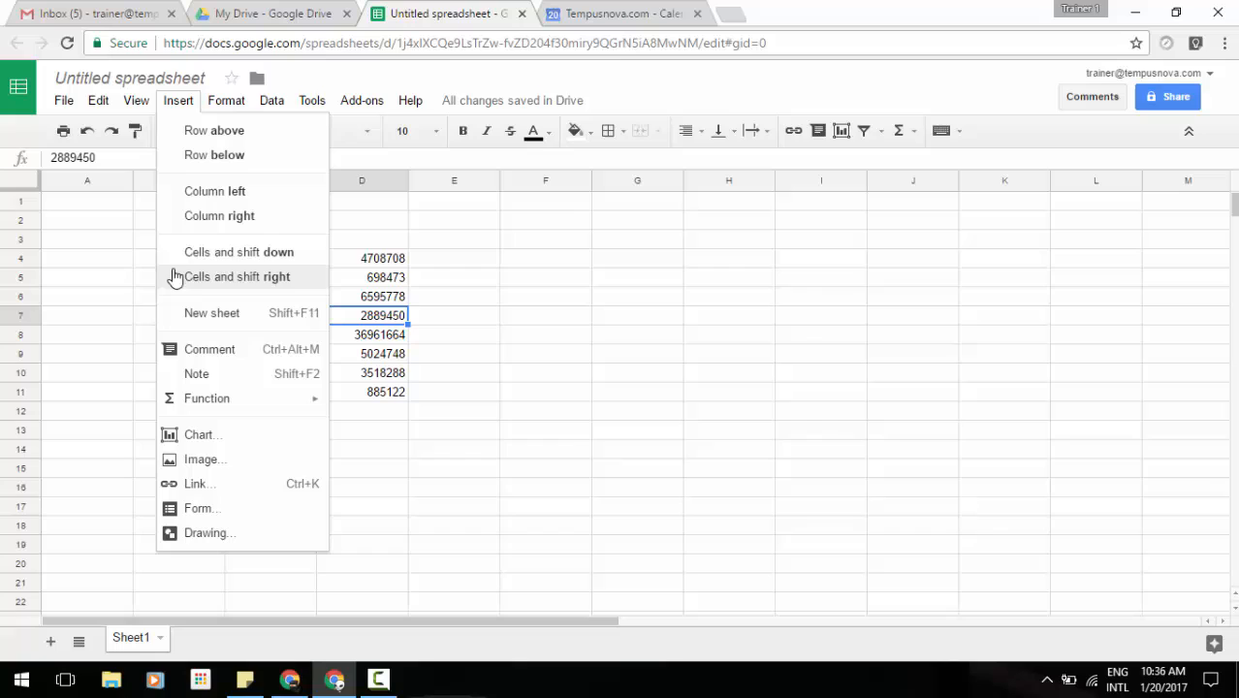
pyautogui.click(236, 276)
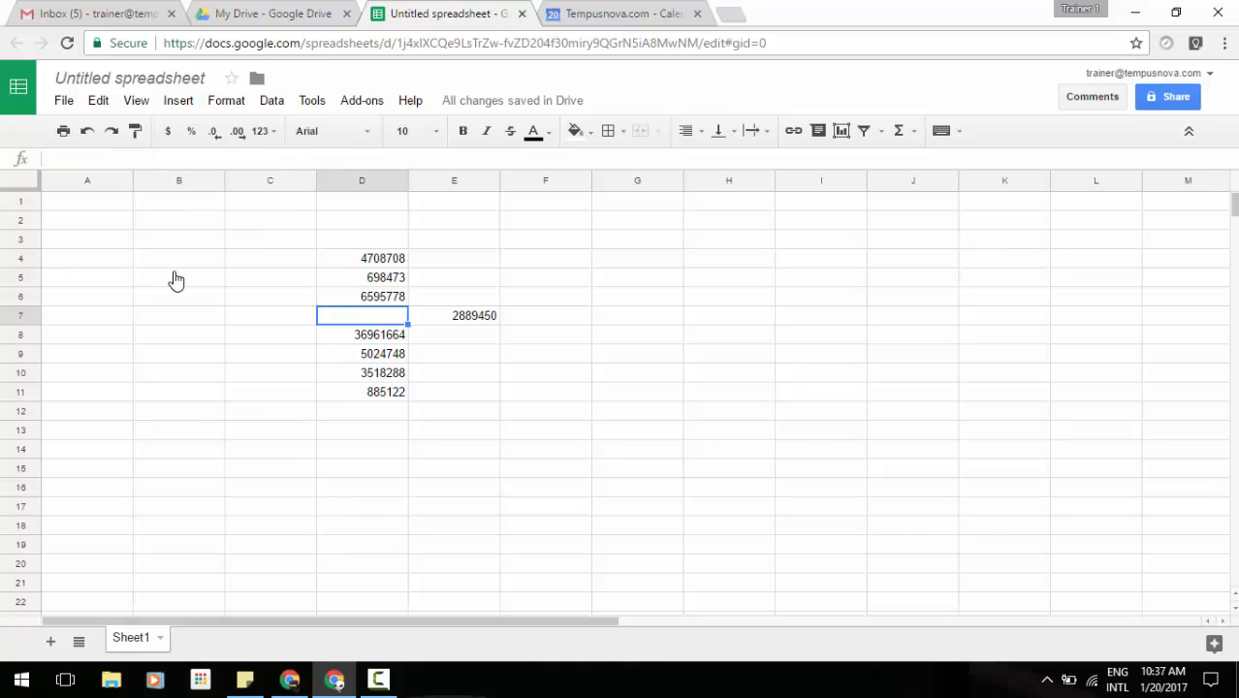
pyautogui.click(178, 100)
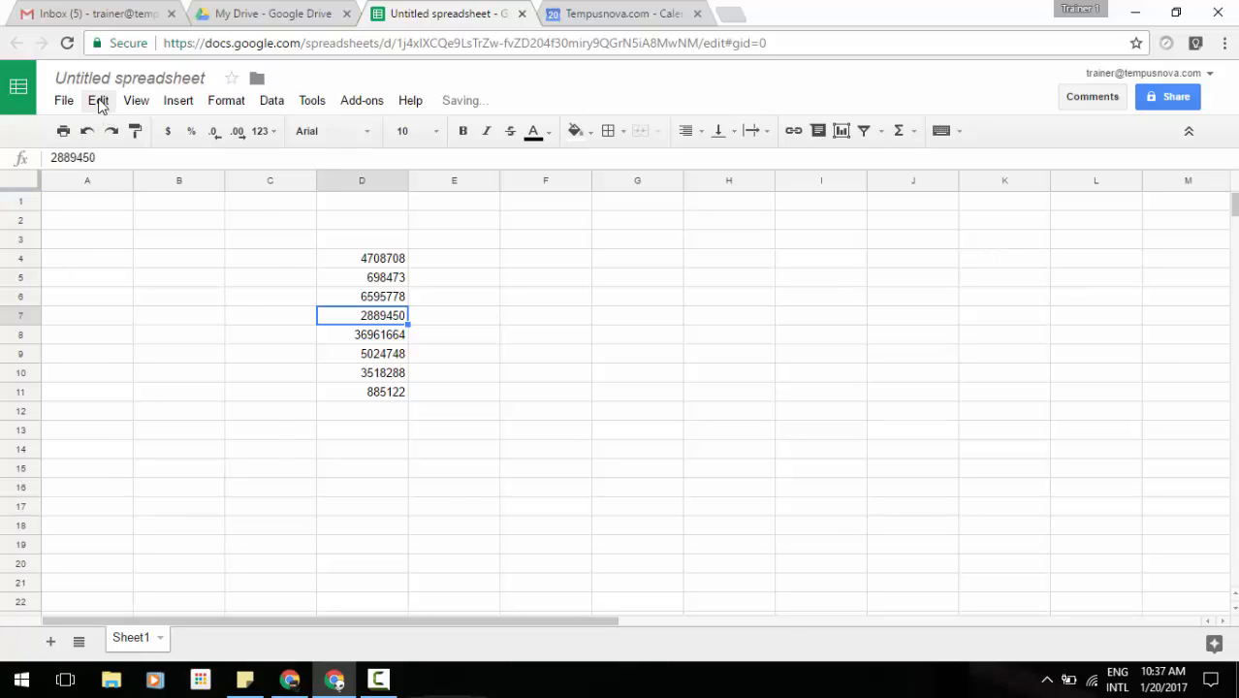
pyautogui.click(96, 100)
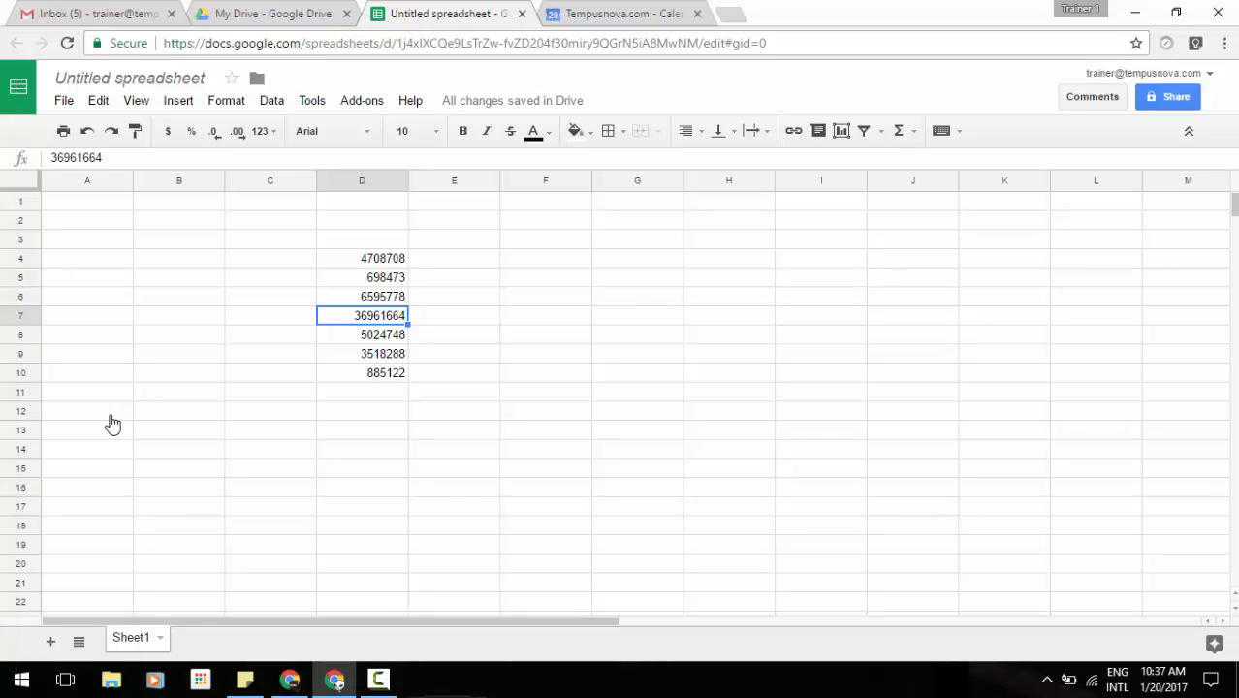
pyautogui.moveTo(86, 131)
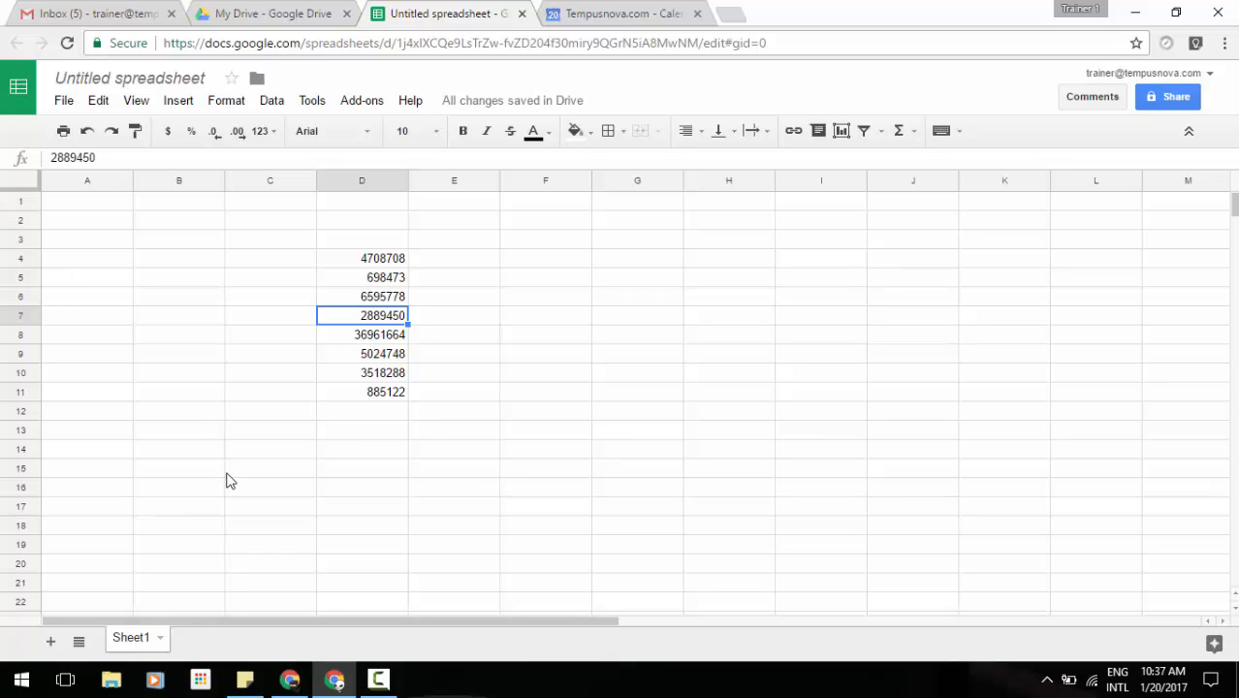
pyautogui.moveTo(369, 435)
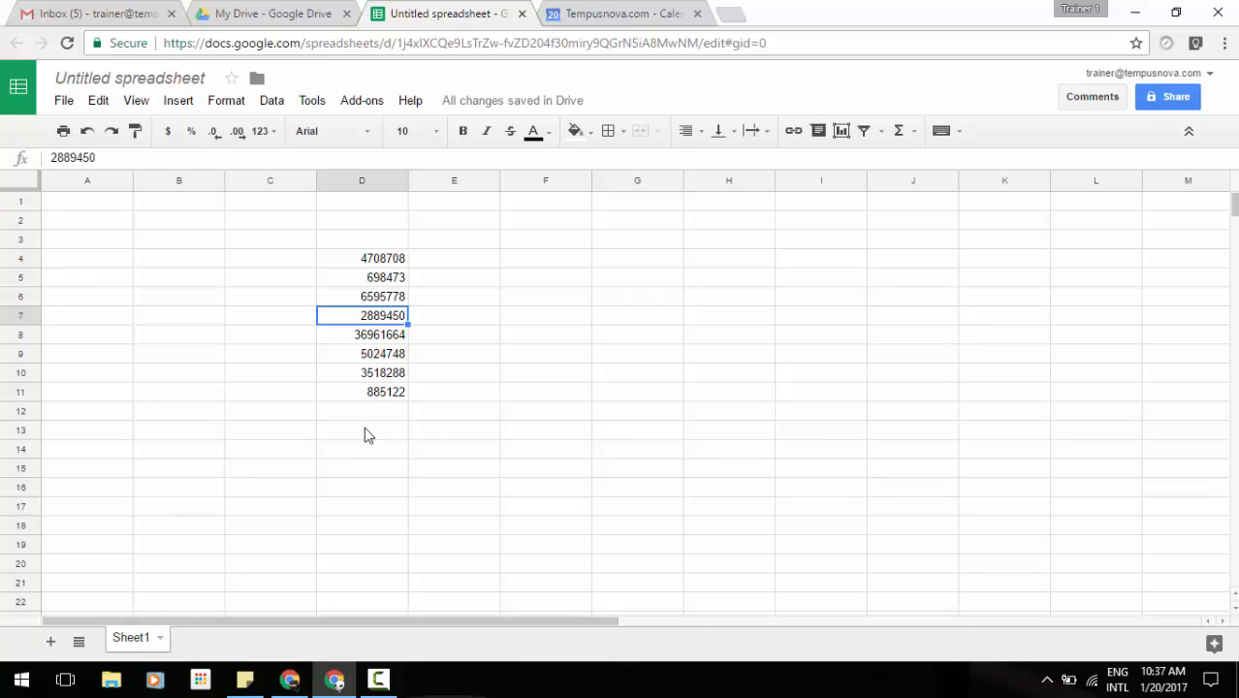
# - Bring up the right-click cell actions menu for D7
pyautogui.rightClick(382, 315)
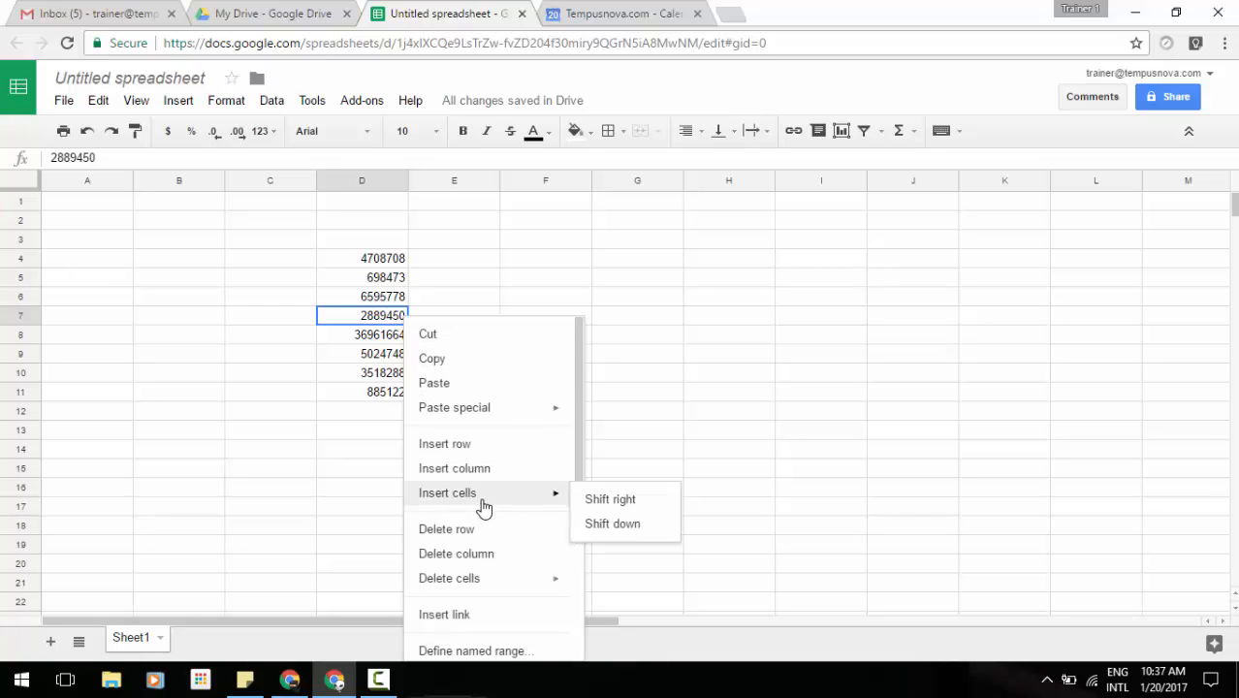
pyautogui.moveTo(612, 523)
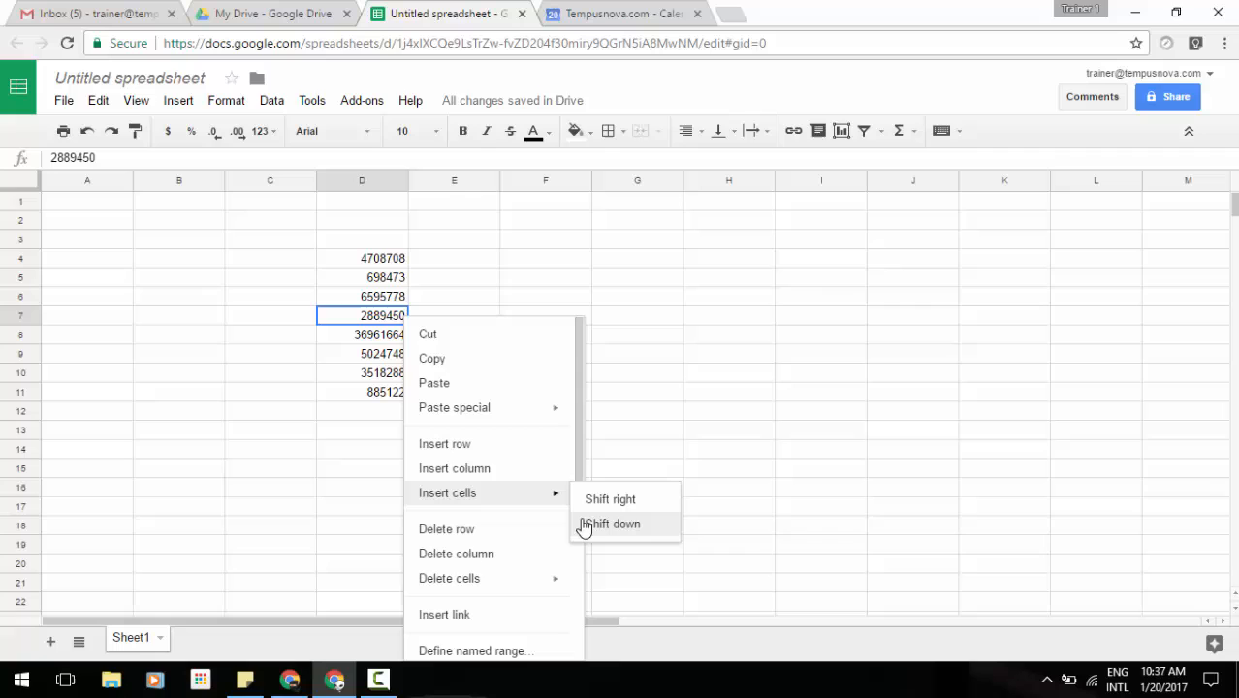
pyautogui.moveTo(448, 579)
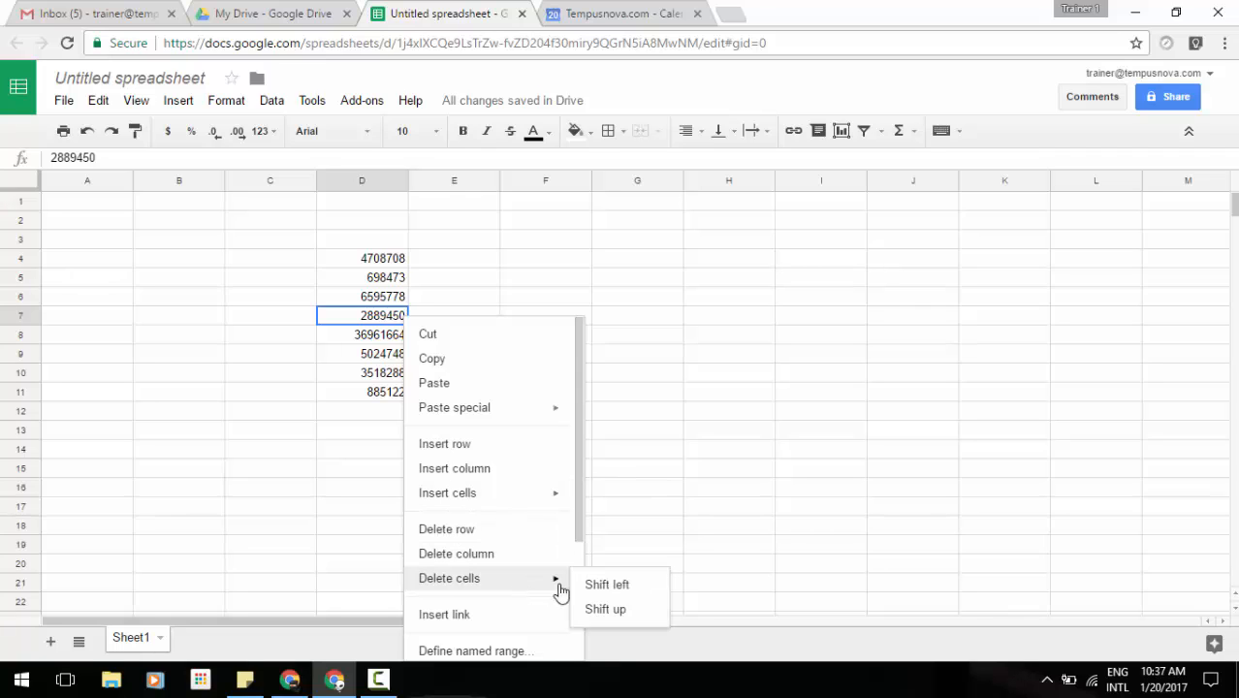
pyautogui.moveTo(634, 611)
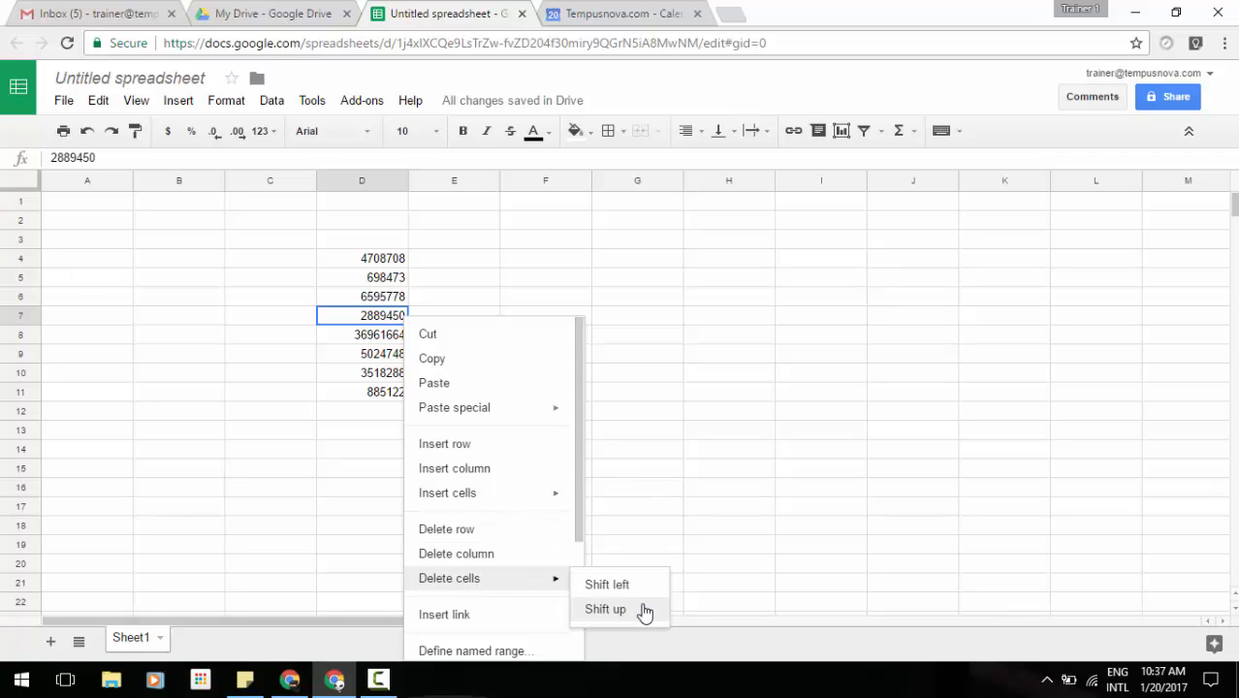